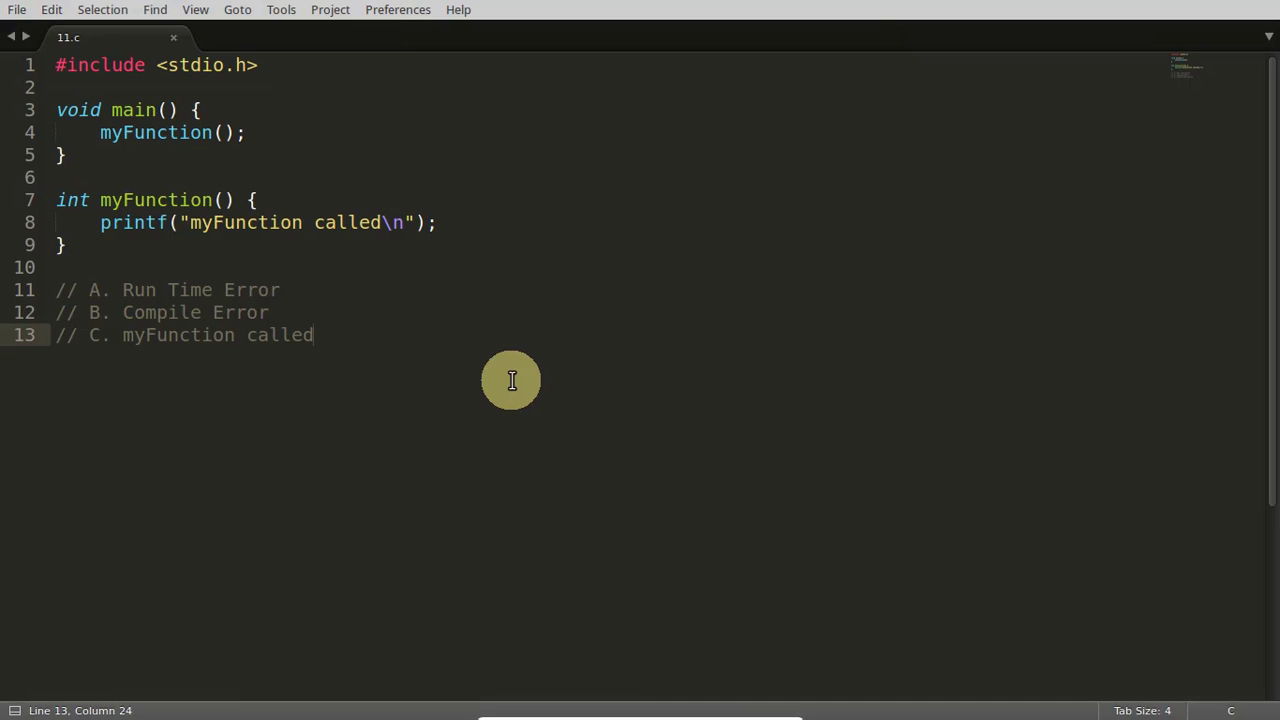
{"action": "mouse_move", "coordinate": [264, 132]}
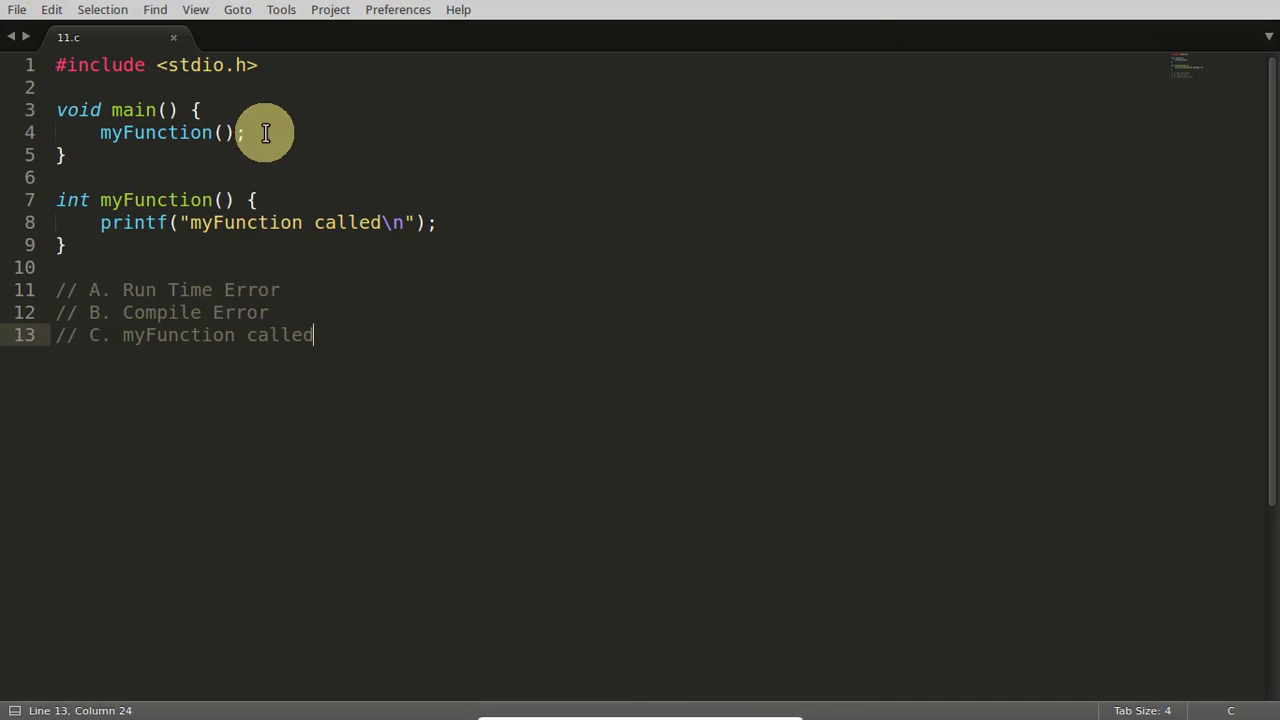
{"action": "mouse_move", "coordinate": [216, 252]}
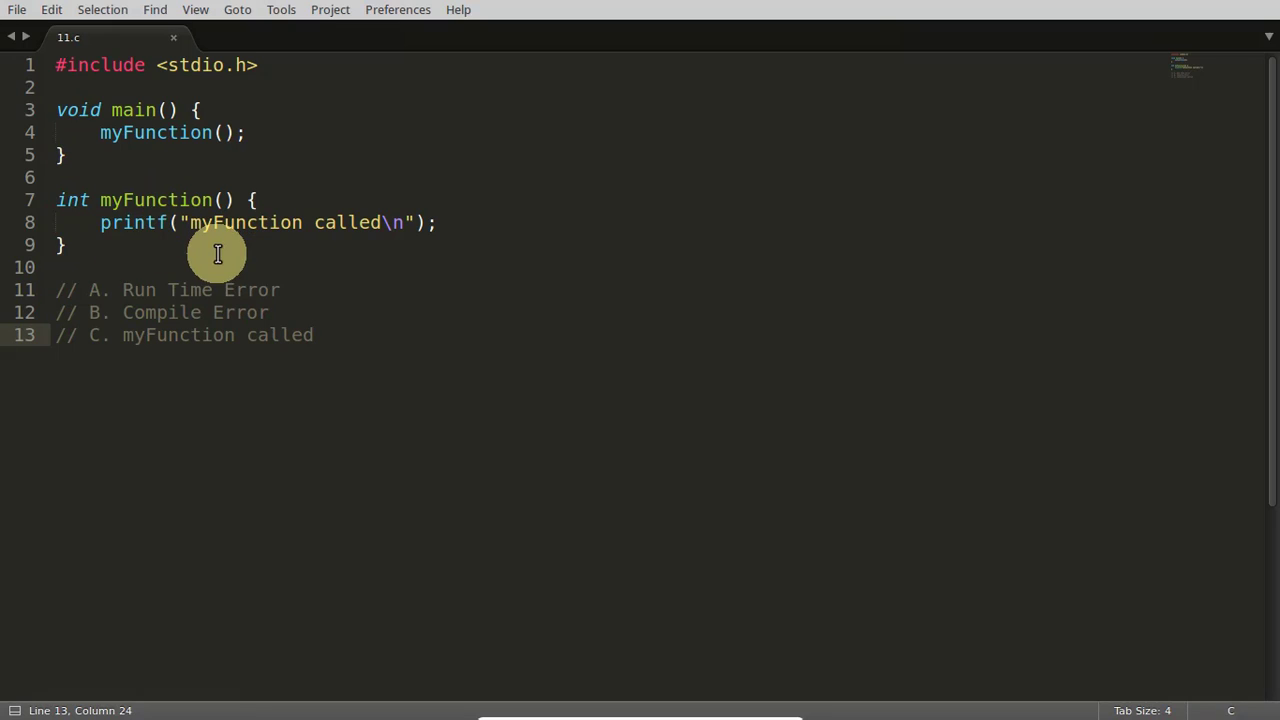
Compile 11.c with gcc in the Terminal, getting an implicit-declaration warning for myFunction
{"action": "left_click", "coordinate": [68, 244]}
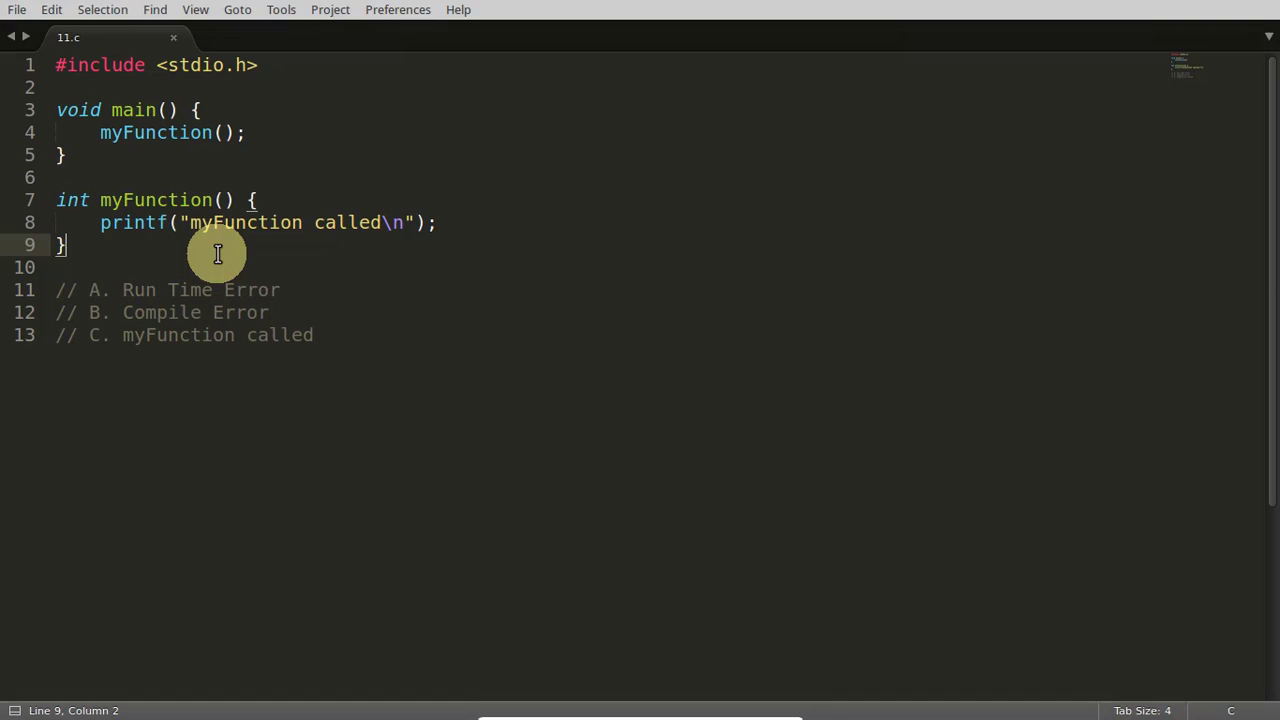
{"action": "mouse_move", "coordinate": [300, 228]}
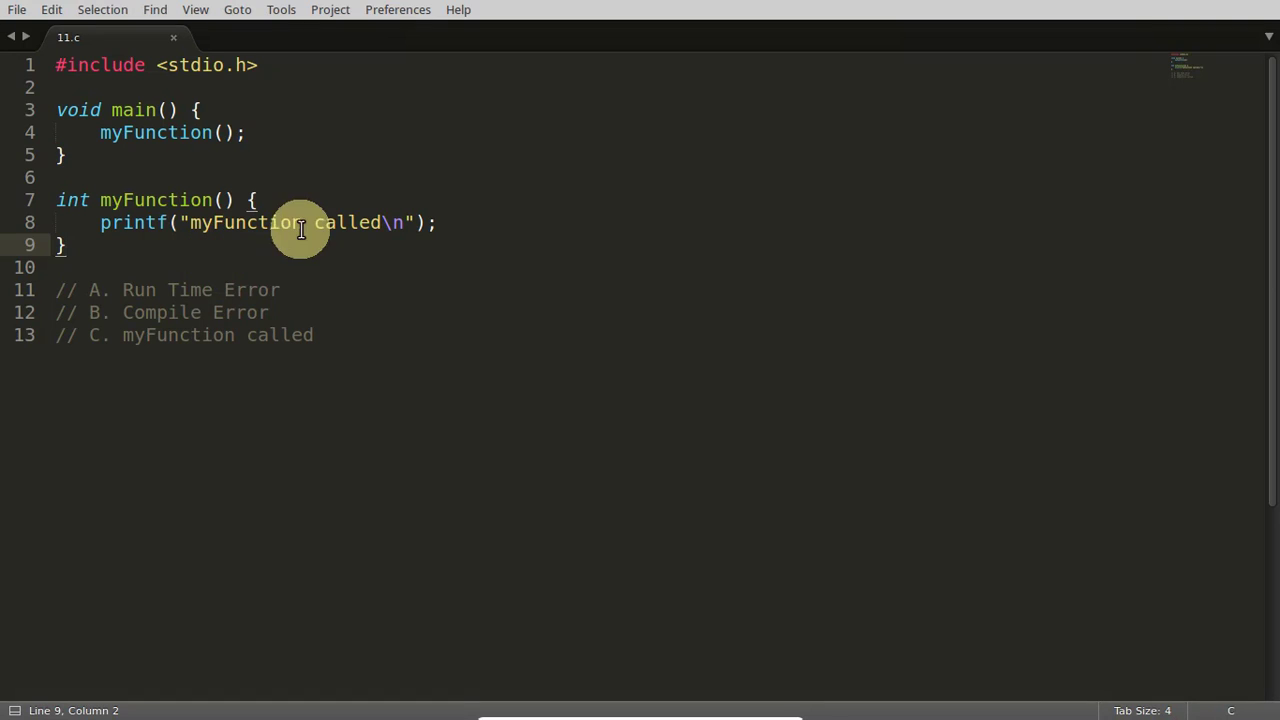
{"action": "left_click", "coordinate": [500, 12]}
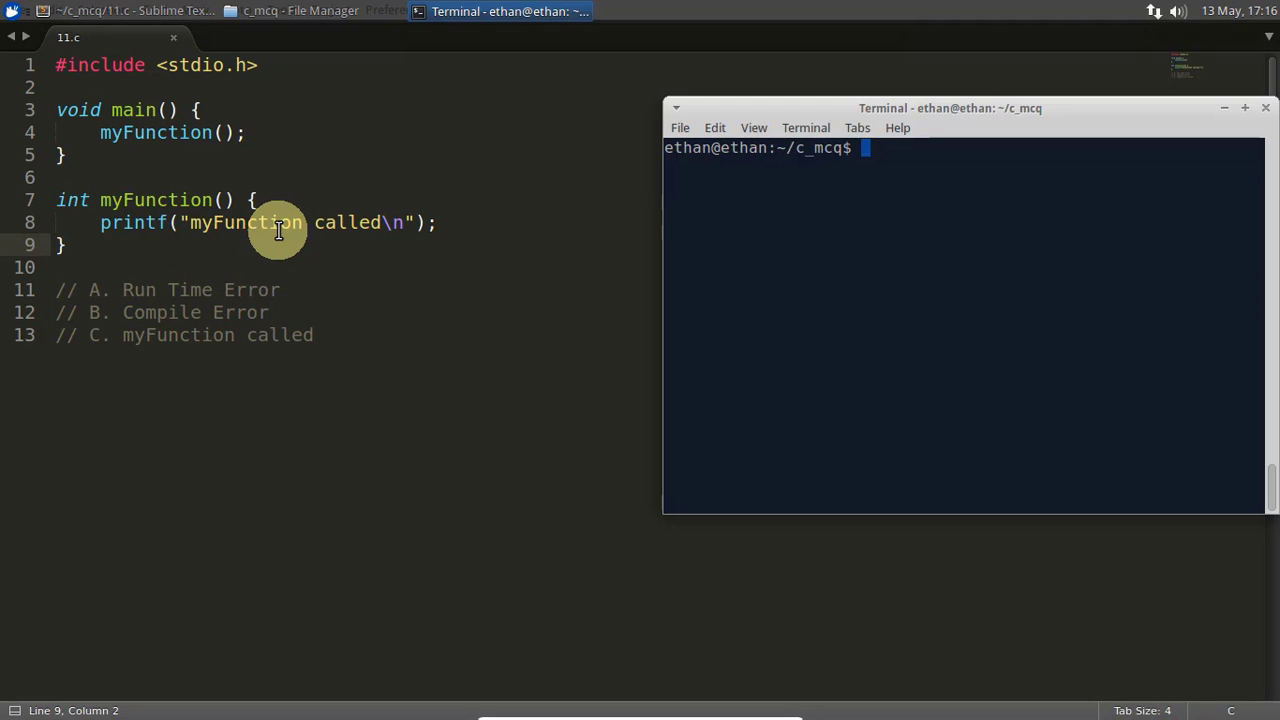
{"action": "type", "text": "gcc 11.c"}
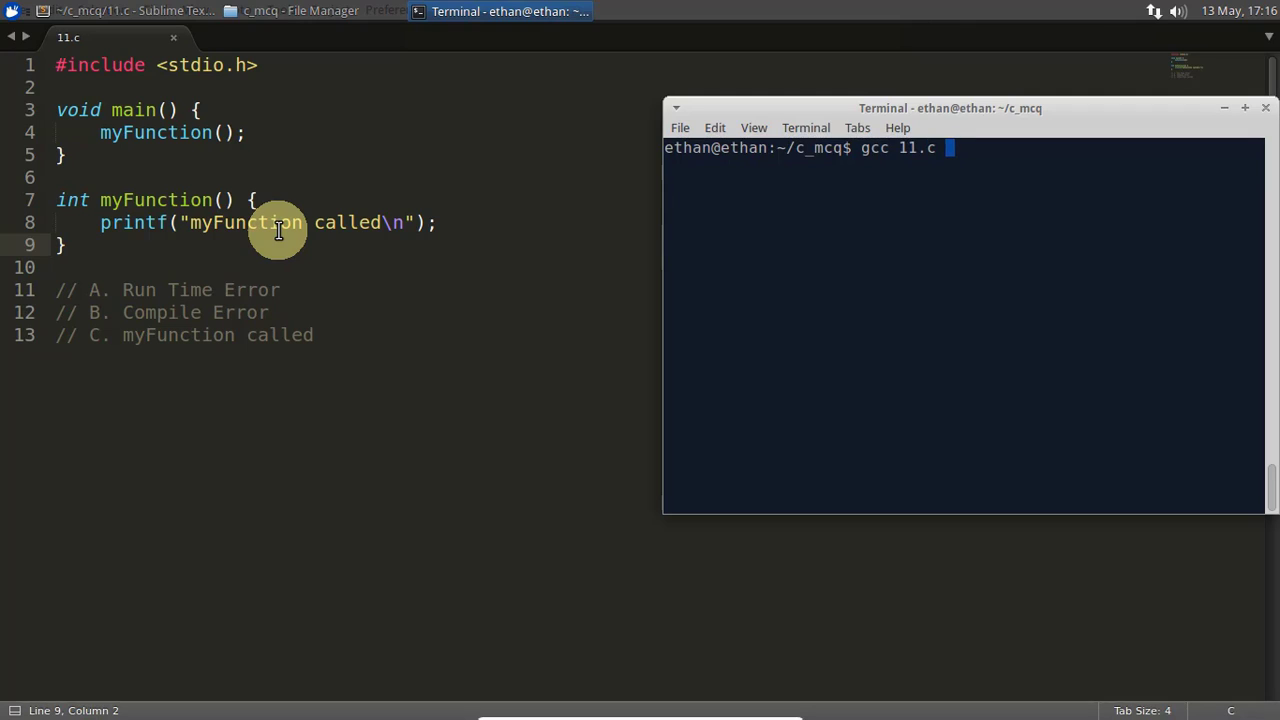
{"action": "key", "text": "Return"}
{"action": "type", "text": "./a.out"}
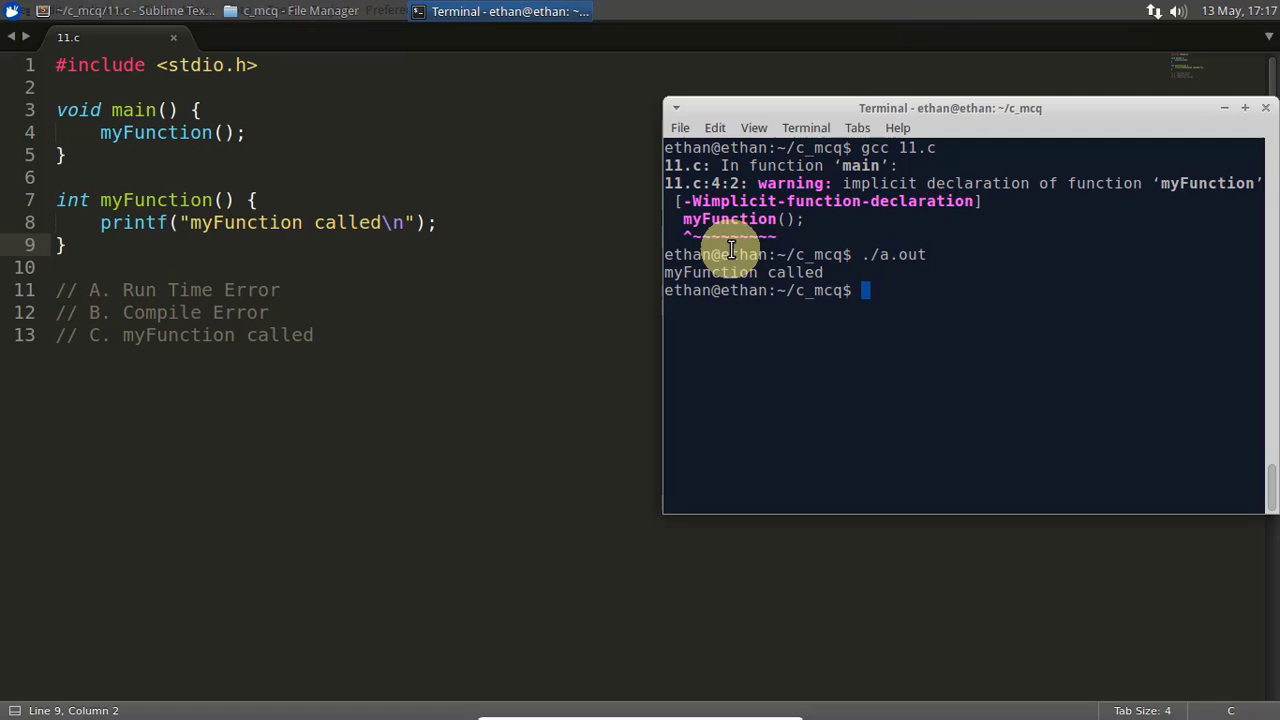
{"action": "mouse_move", "coordinate": [844, 222]}
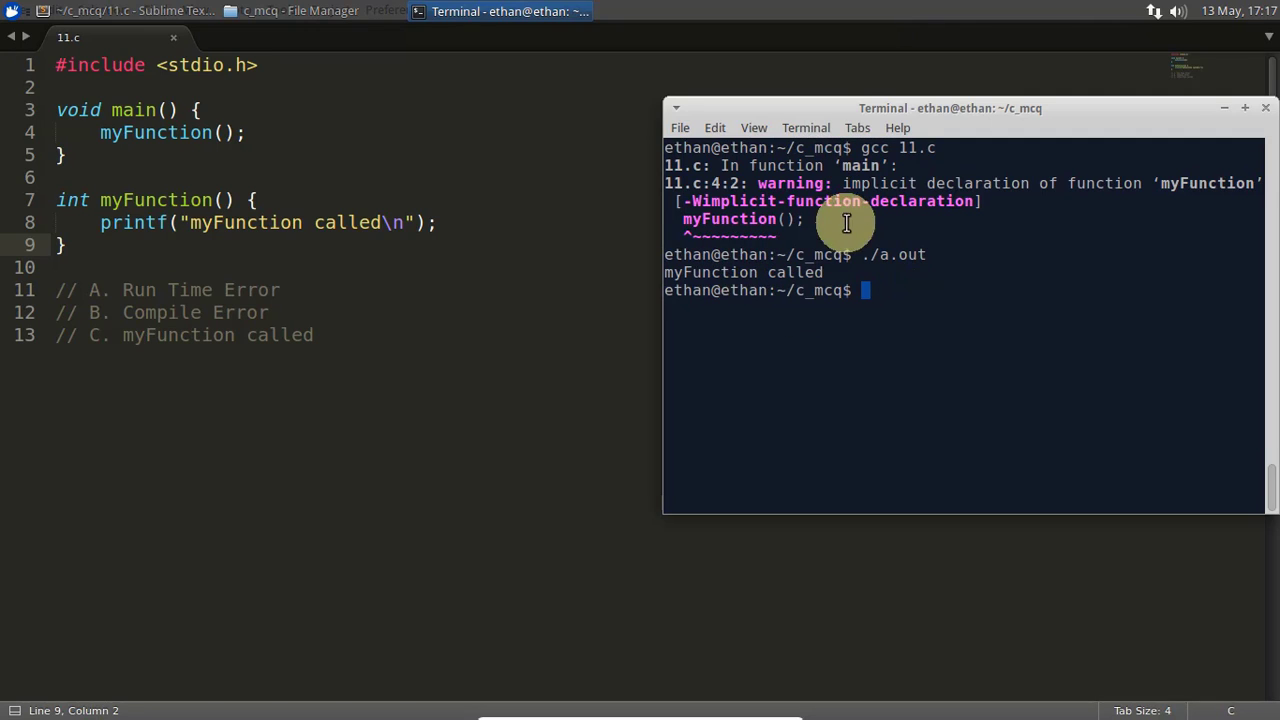
{"action": "mouse_move", "coordinate": [120, 336]}
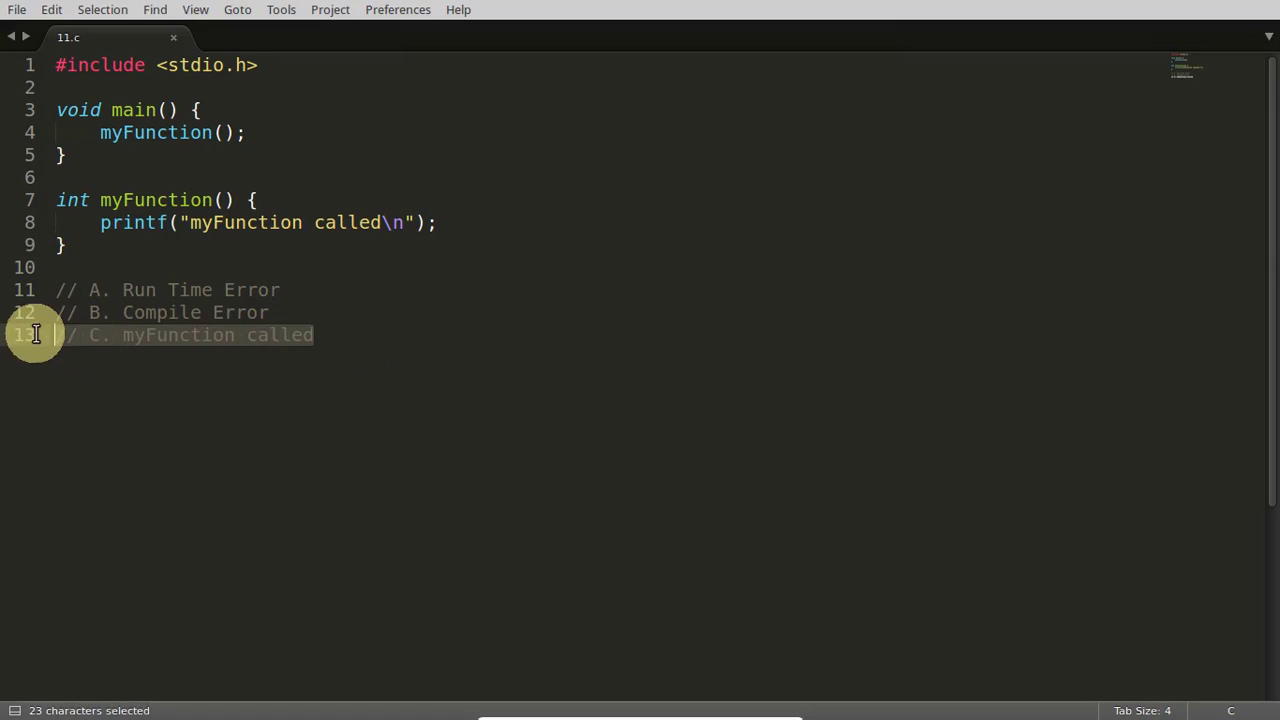
{"action": "left_click", "coordinate": [280, 290]}
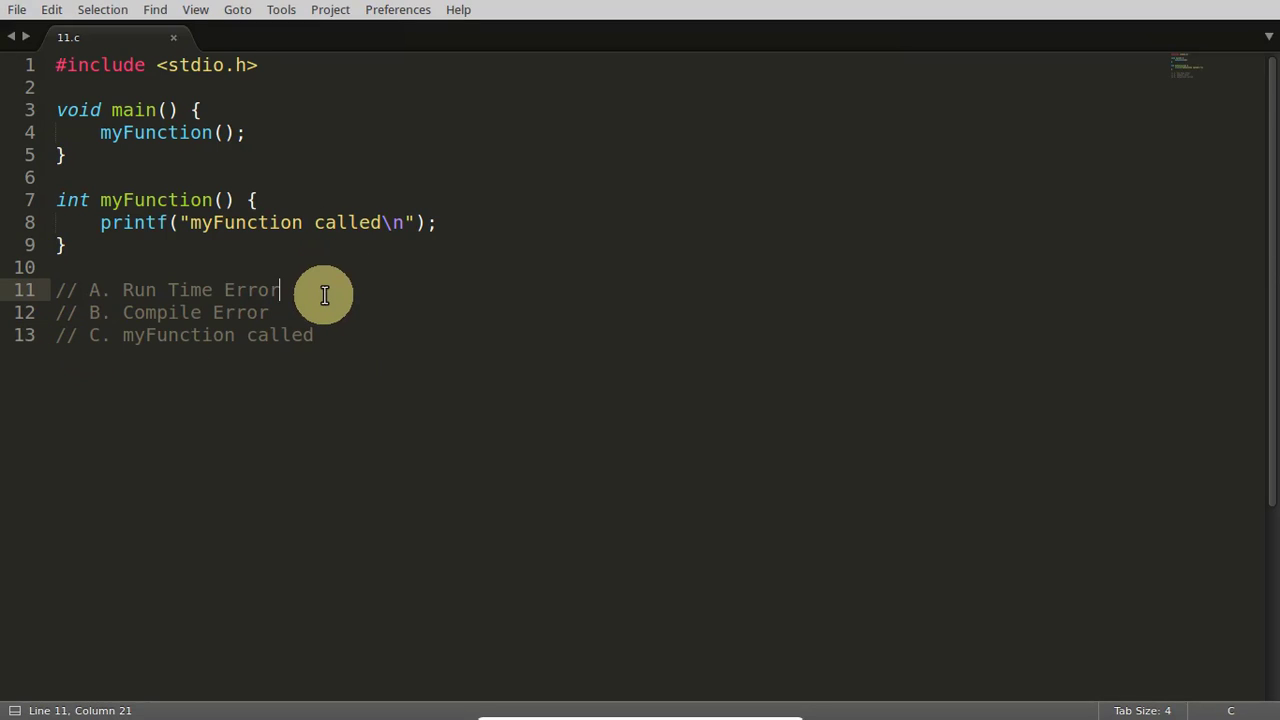
{"action": "mouse_move", "coordinate": [296, 222]}
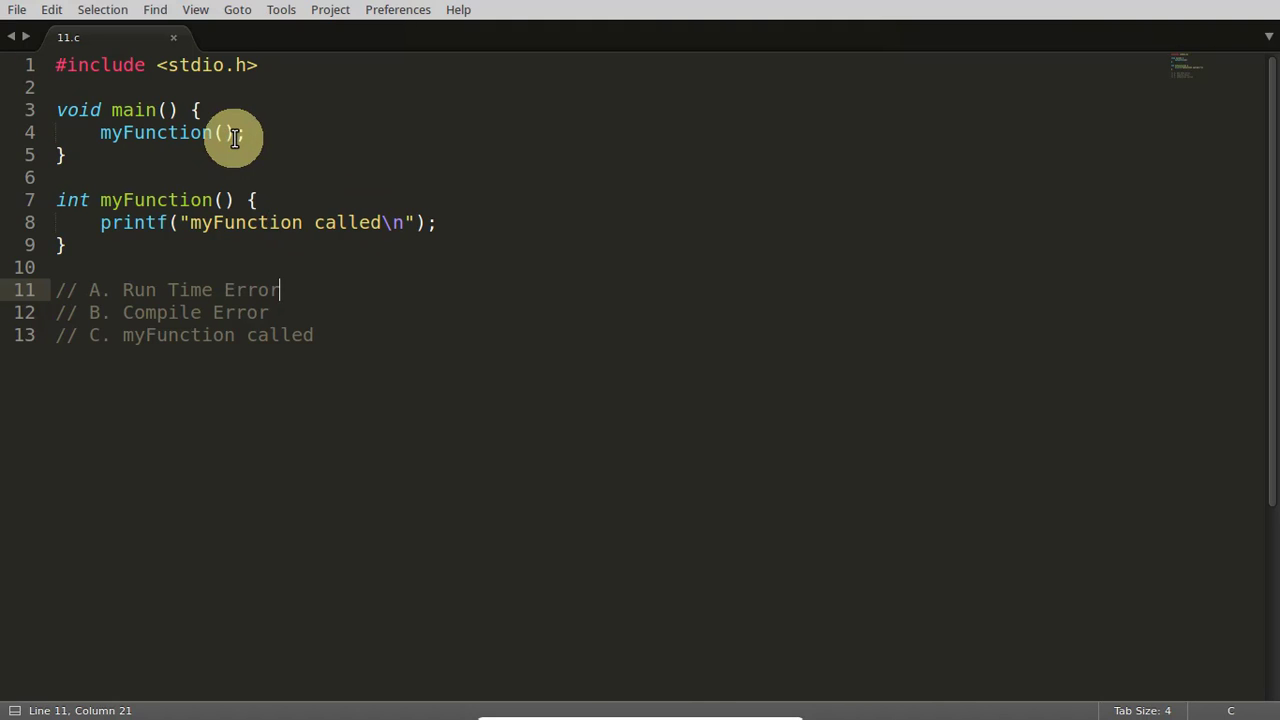
{"action": "mouse_move", "coordinate": [258, 180]}
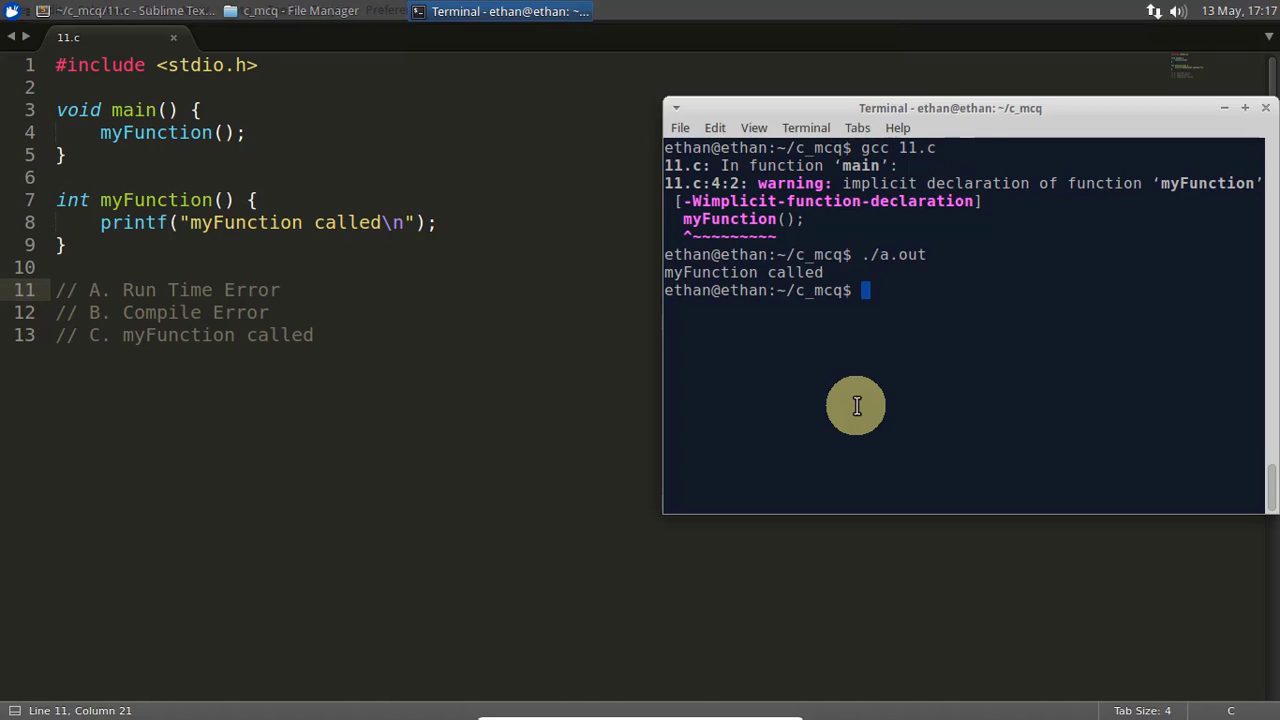
{"action": "mouse_move", "coordinate": [872, 228]}
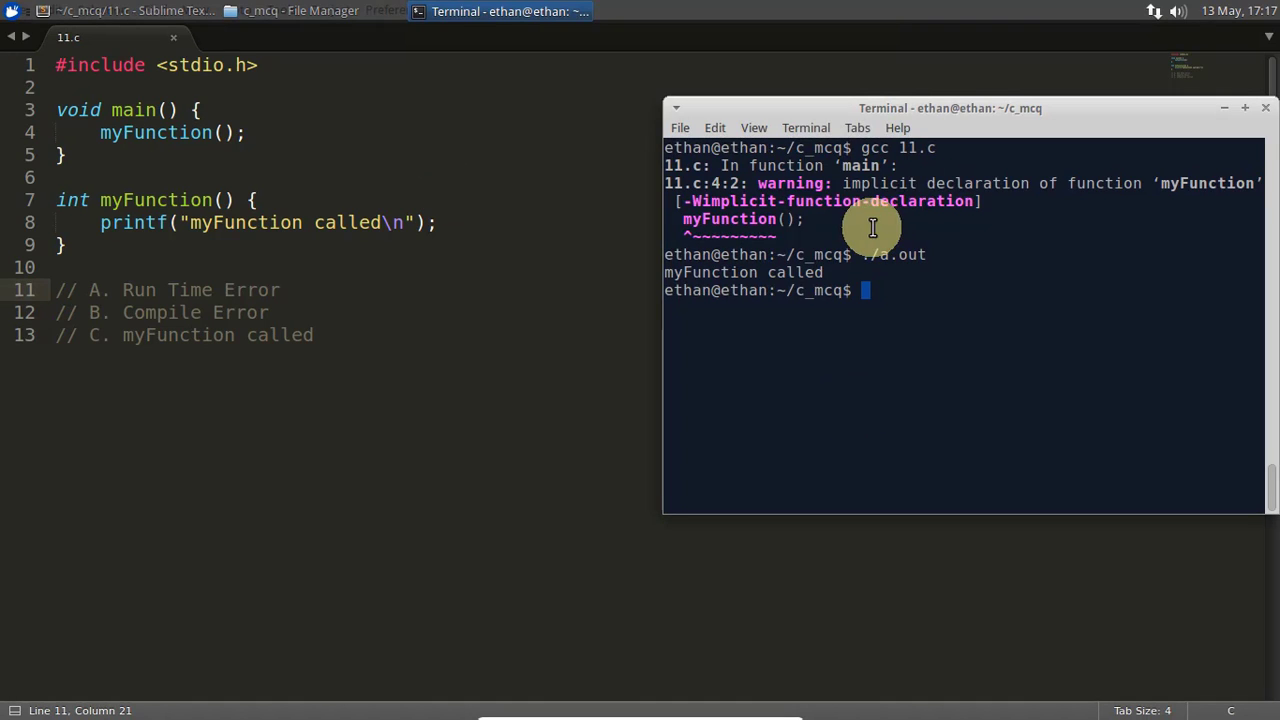
{"action": "mouse_move", "coordinate": [976, 190]}
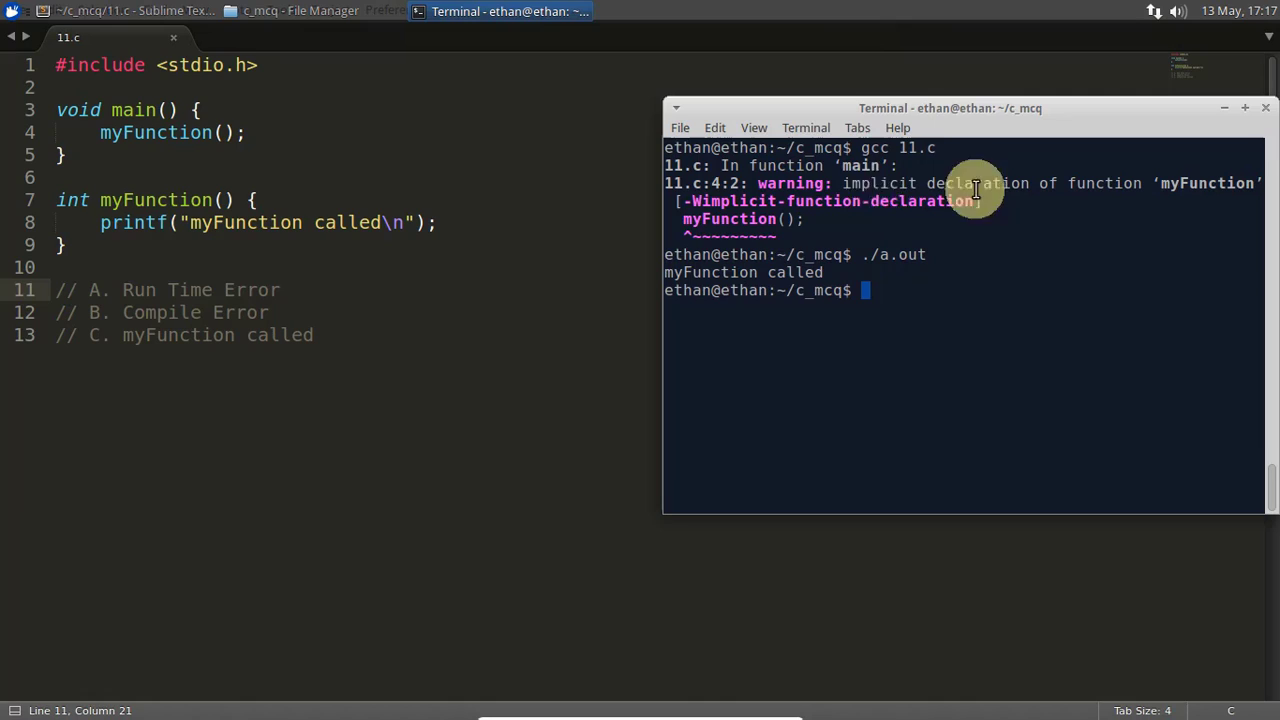
{"action": "mouse_move", "coordinate": [884, 212]}
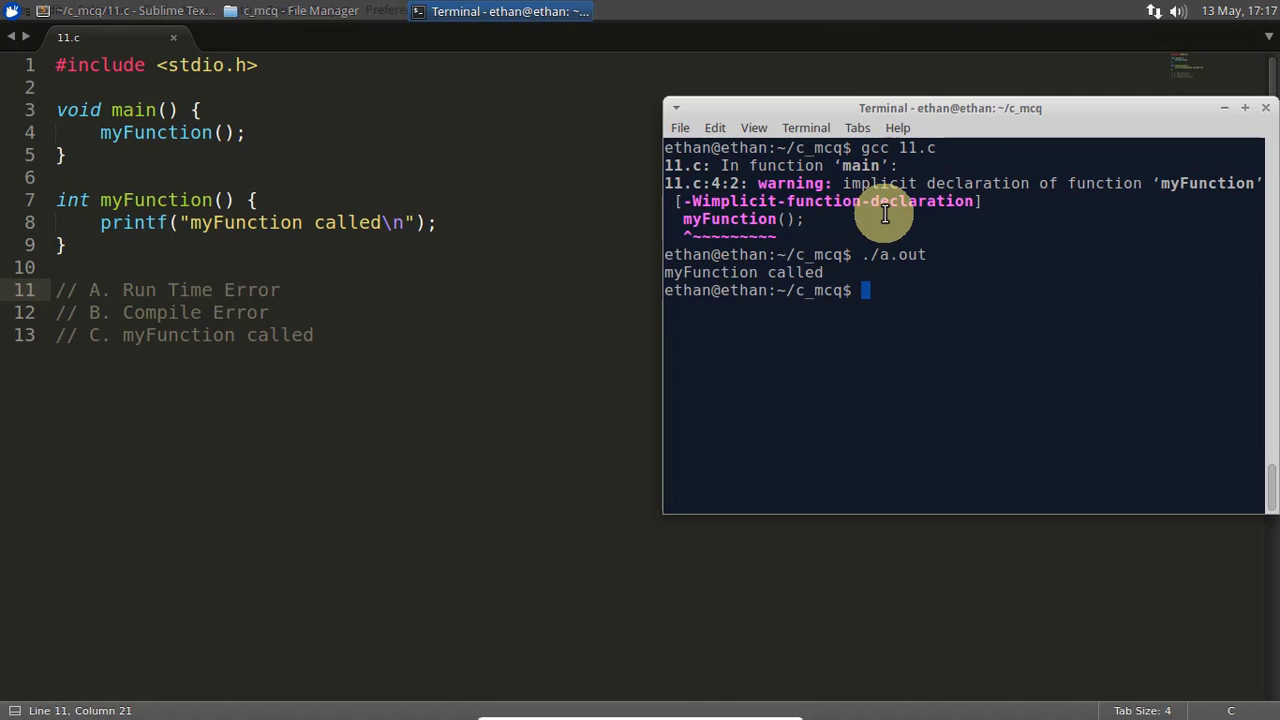
Rerun ./a.out so 'myFunction called' prints a second time
{"action": "key", "text": "Return"}
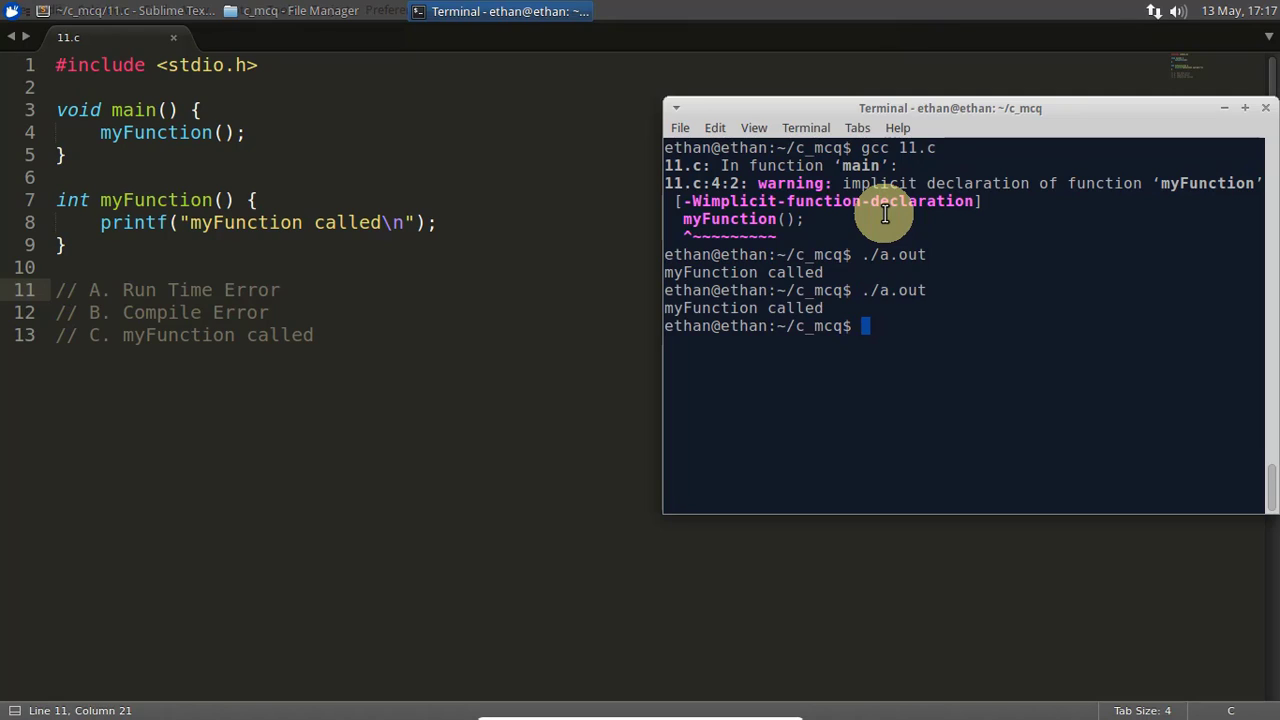
Compile 11.c with g++, producing the 'main must return int' and undeclared myFunction errors
{"action": "type", "text": "g"}
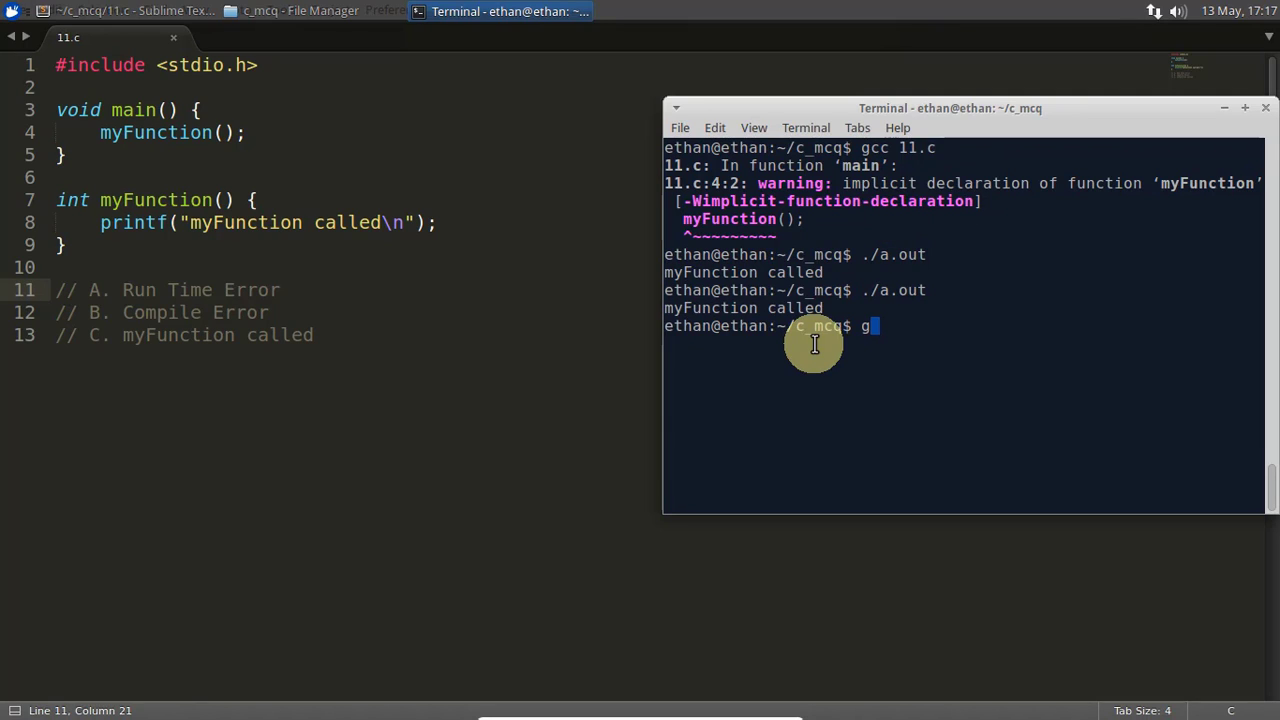
{"action": "type", "text": "++ 11."}
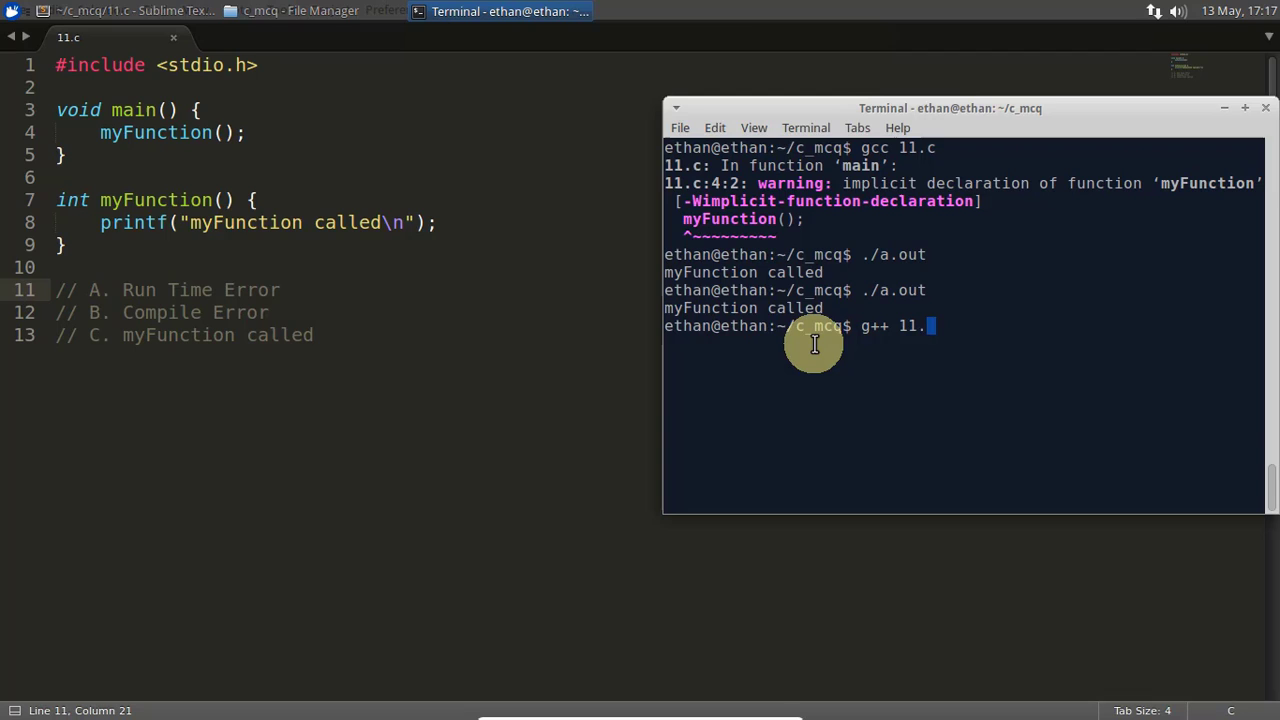
{"action": "type", "text": "c"}
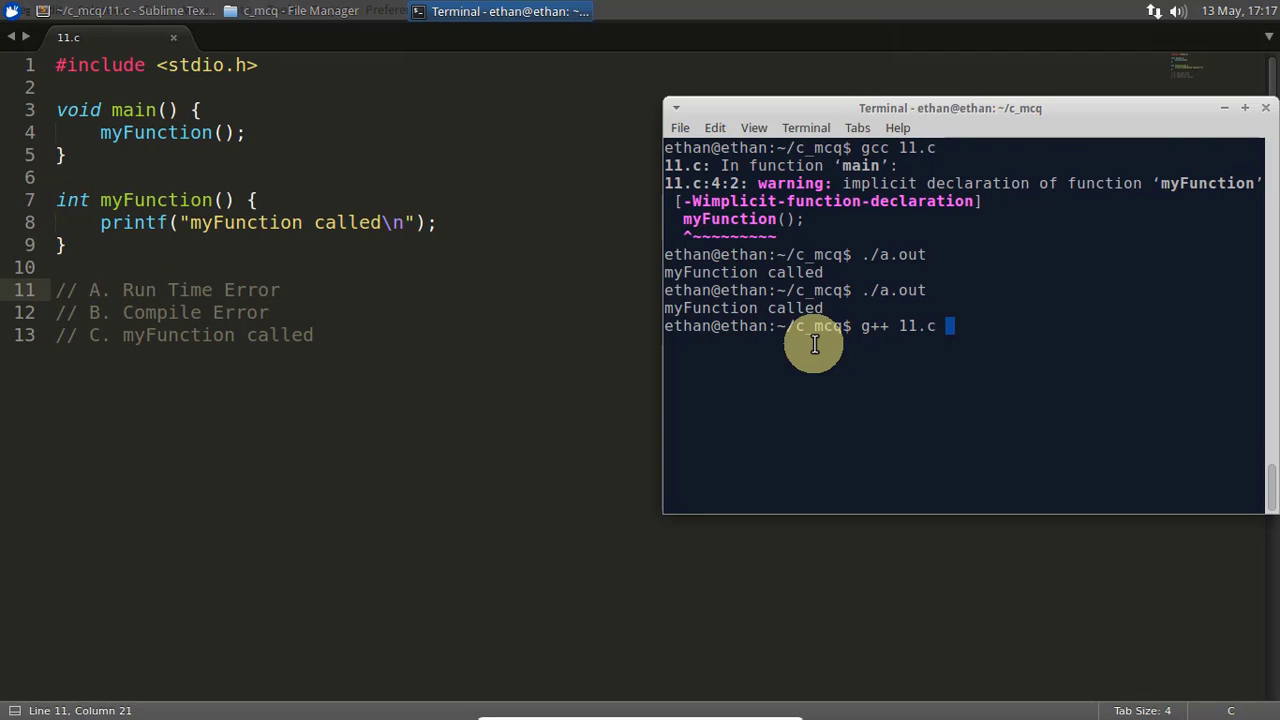
{"action": "key", "text": "Return"}
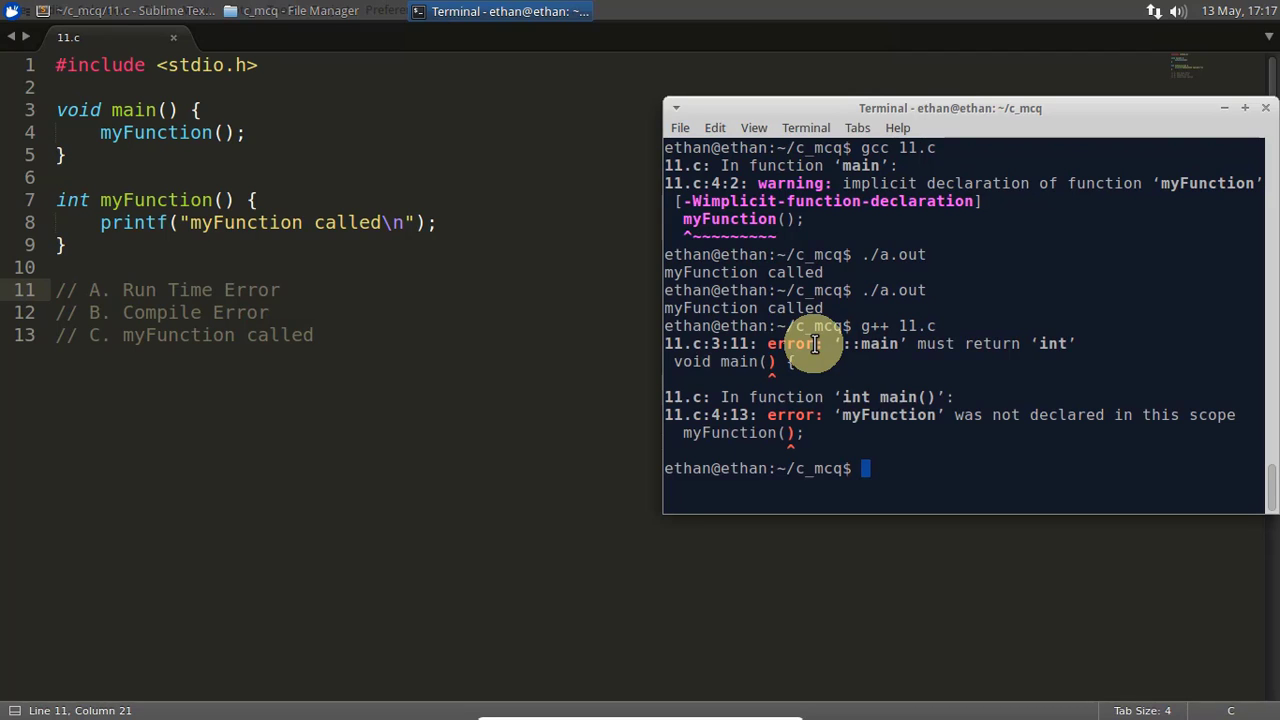
{"action": "mouse_move", "coordinate": [816, 372]}
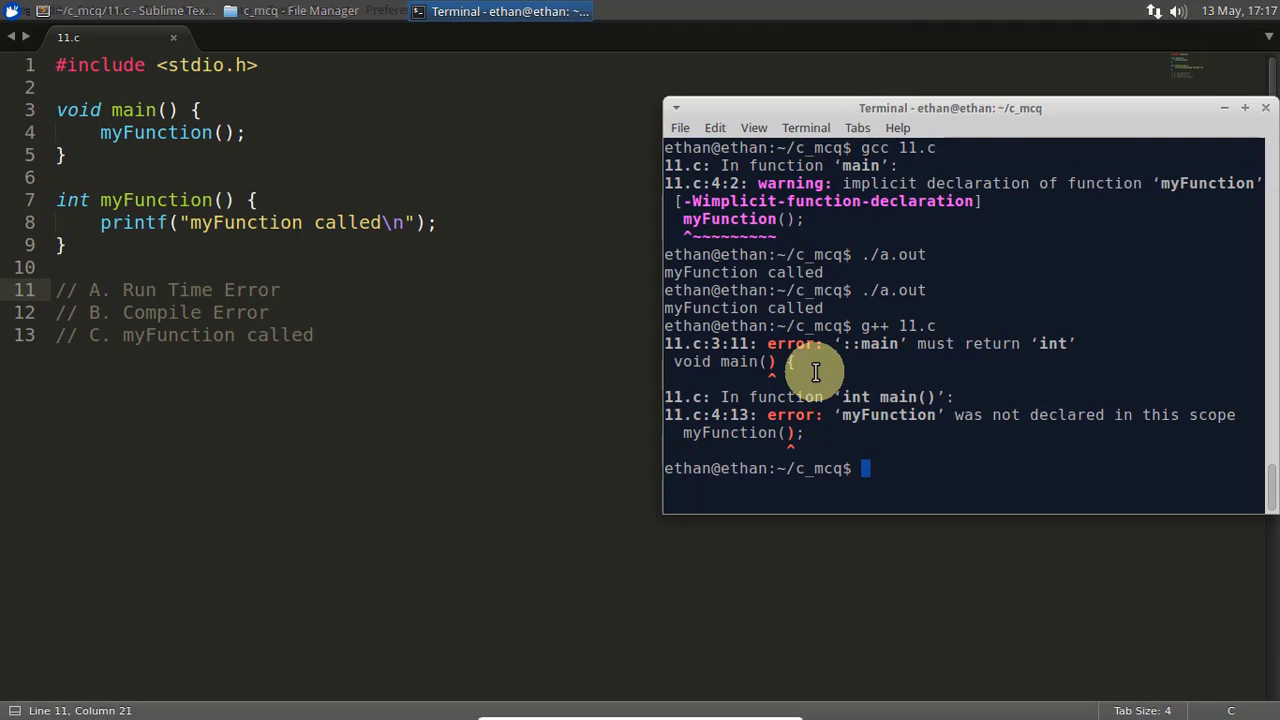
{"action": "mouse_move", "coordinate": [682, 358]}
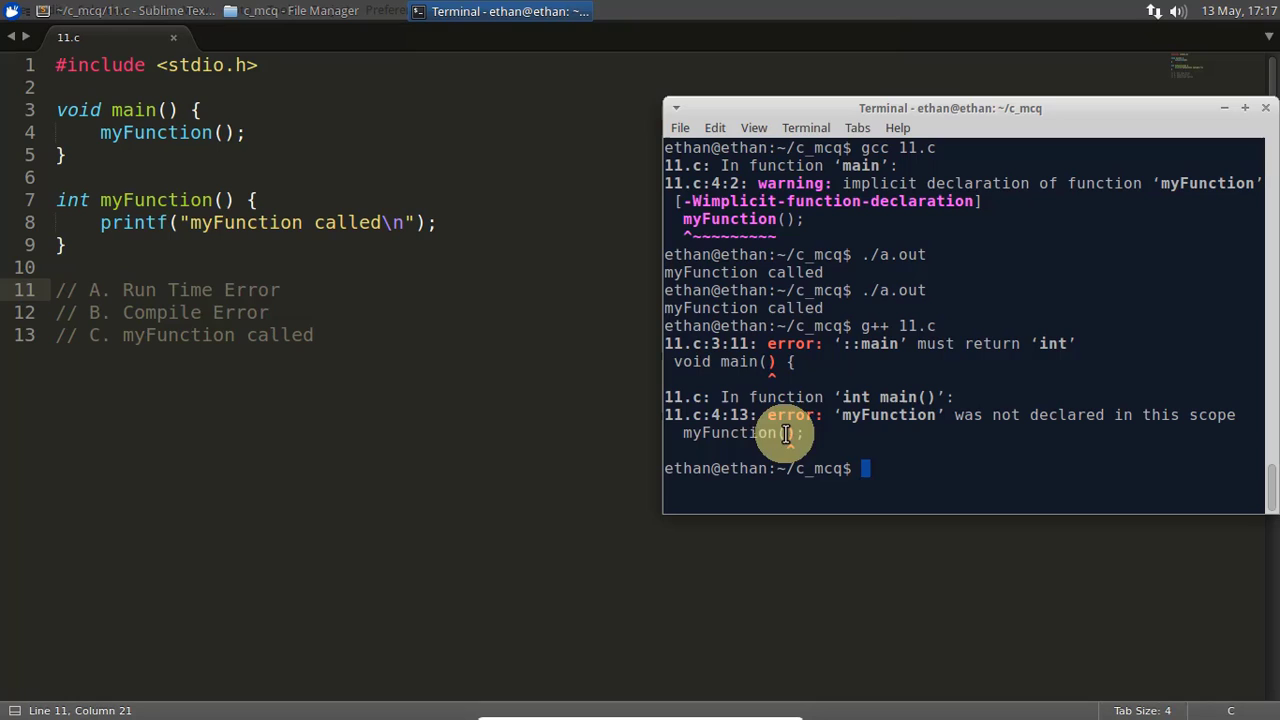
{"action": "mouse_move", "coordinate": [1096, 424]}
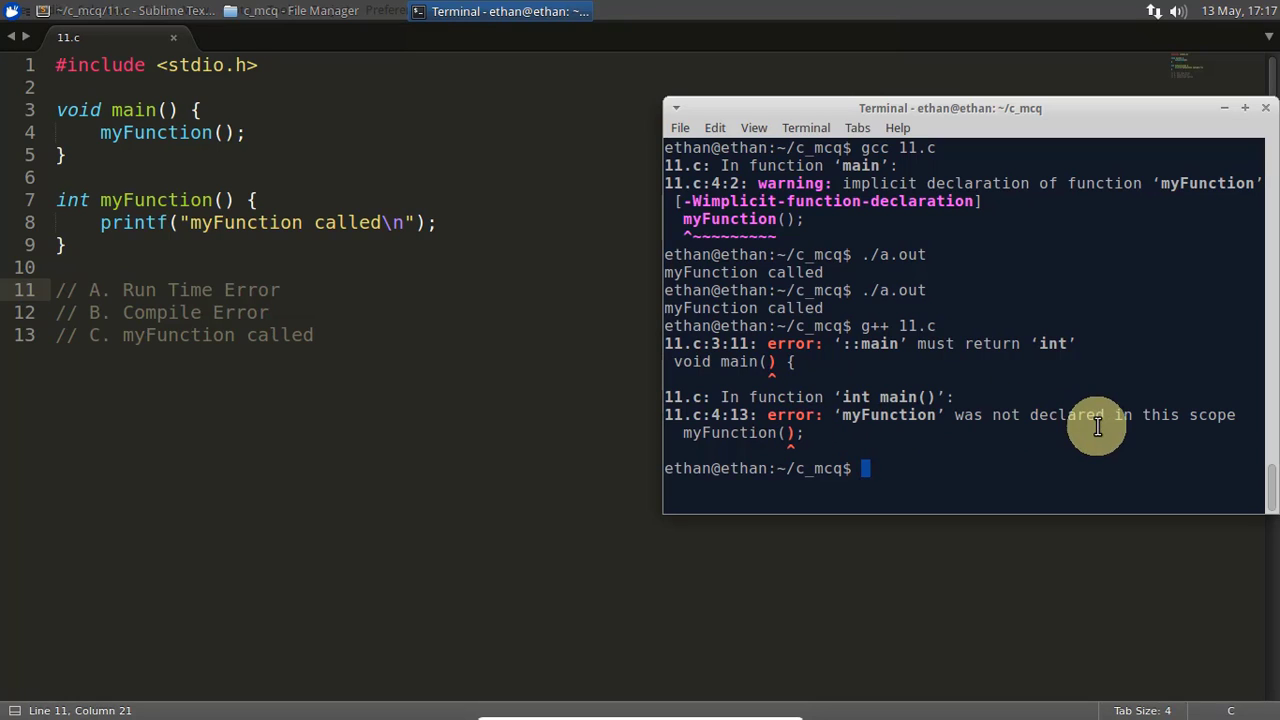
{"action": "mouse_move", "coordinate": [76, 110]}
{"action": "type", "text": "g++ 11.c"}
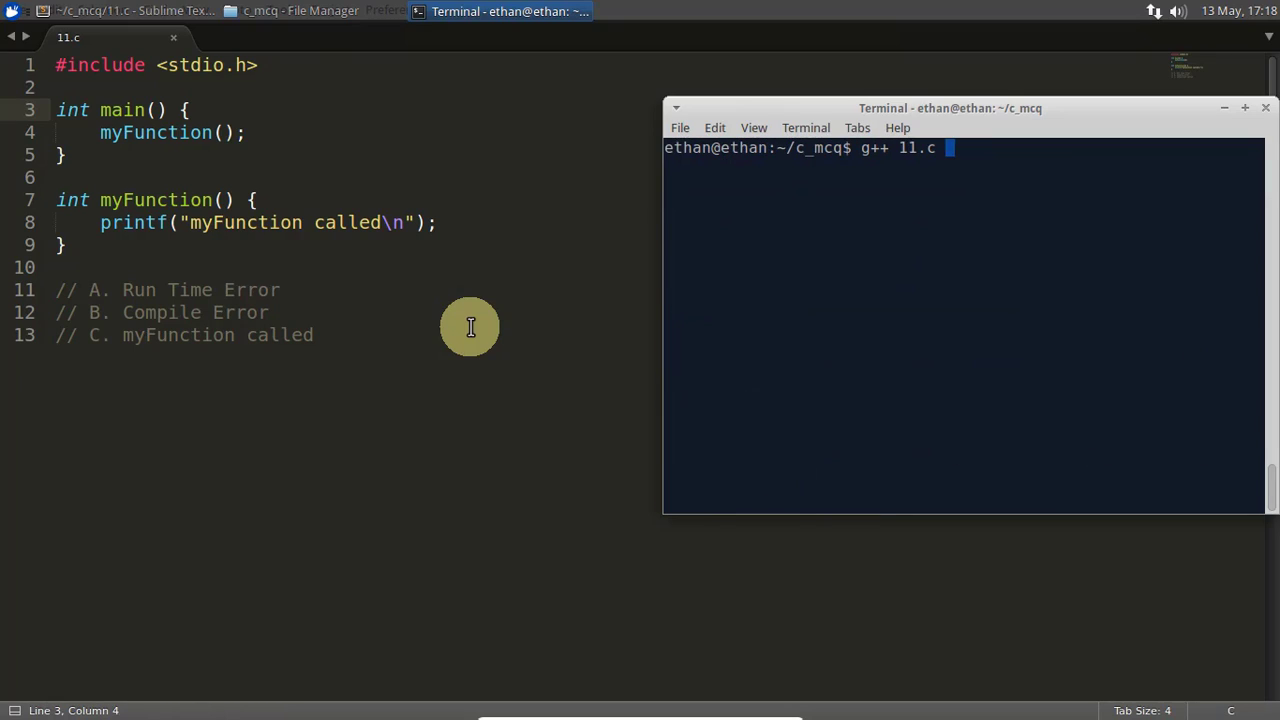
Recompile the int-main version of 11.c with g++, leaving only the undeclared myFunction error
{"action": "key", "text": "Return"}
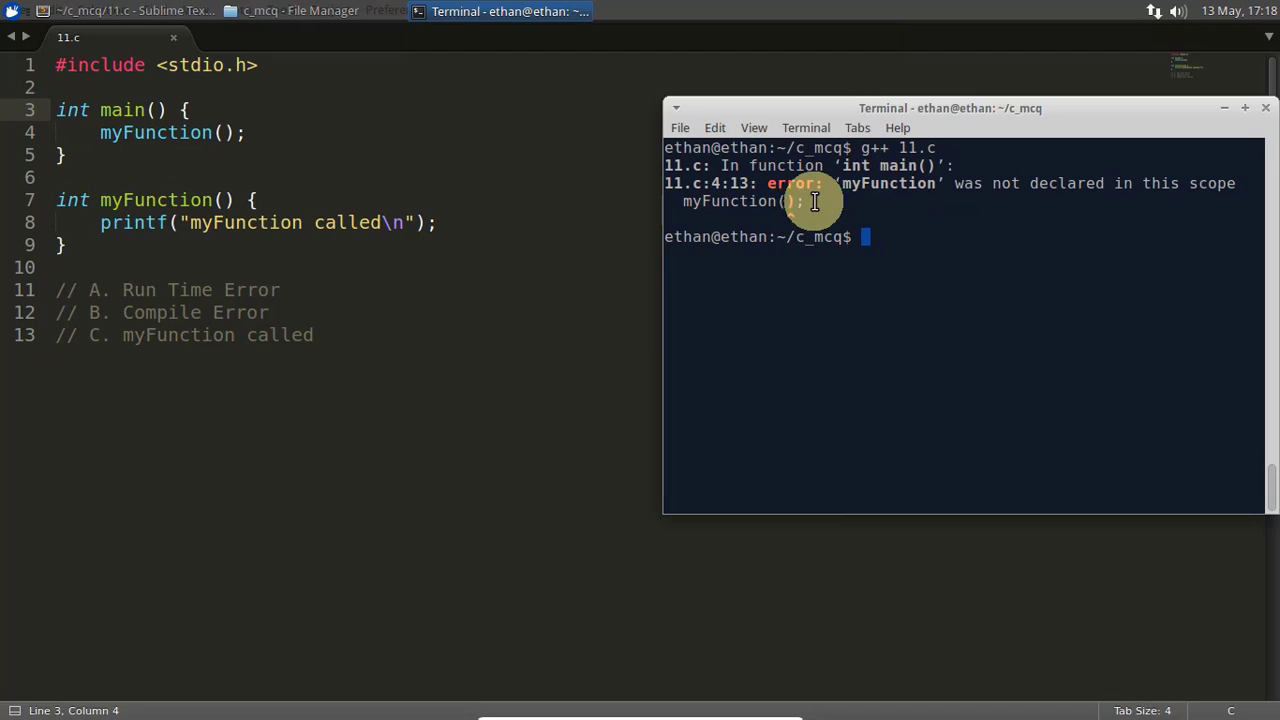
{"action": "mouse_move", "coordinate": [864, 208]}
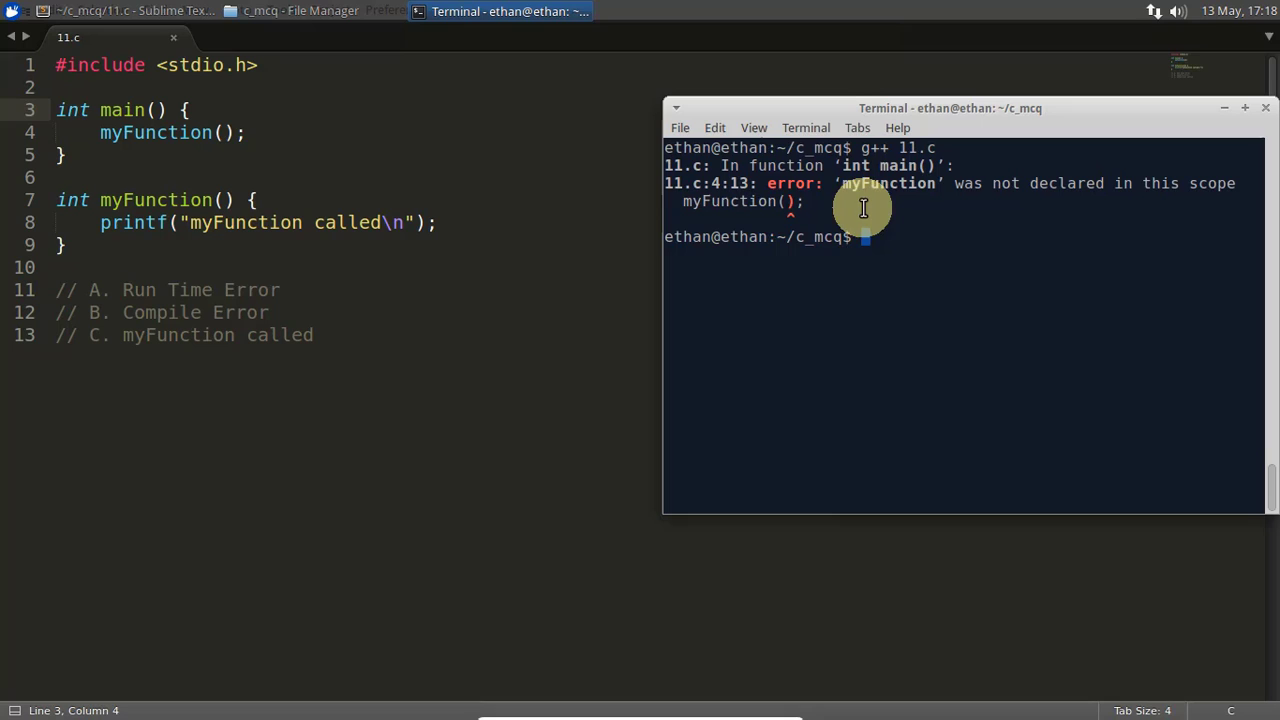
Cut the myFunction definition and paste it above main in 11.c
{"action": "double_click", "coordinate": [156, 132]}
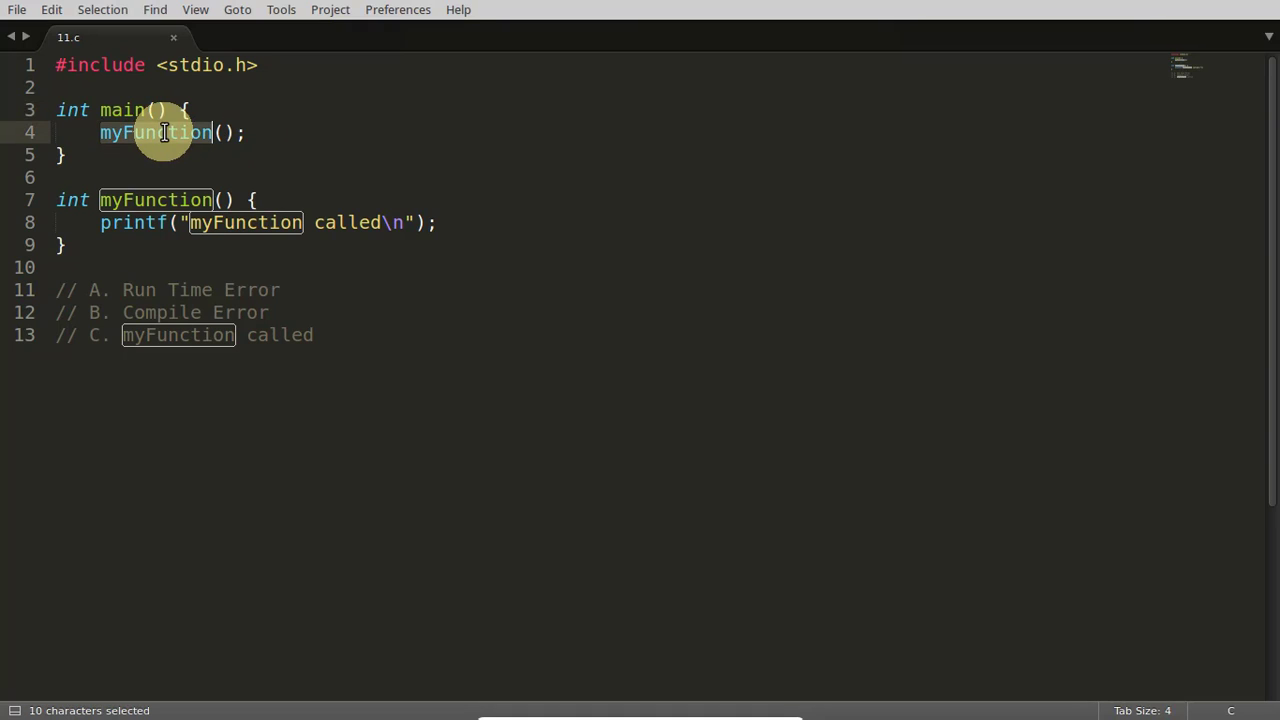
{"action": "mouse_move", "coordinate": [200, 138]}
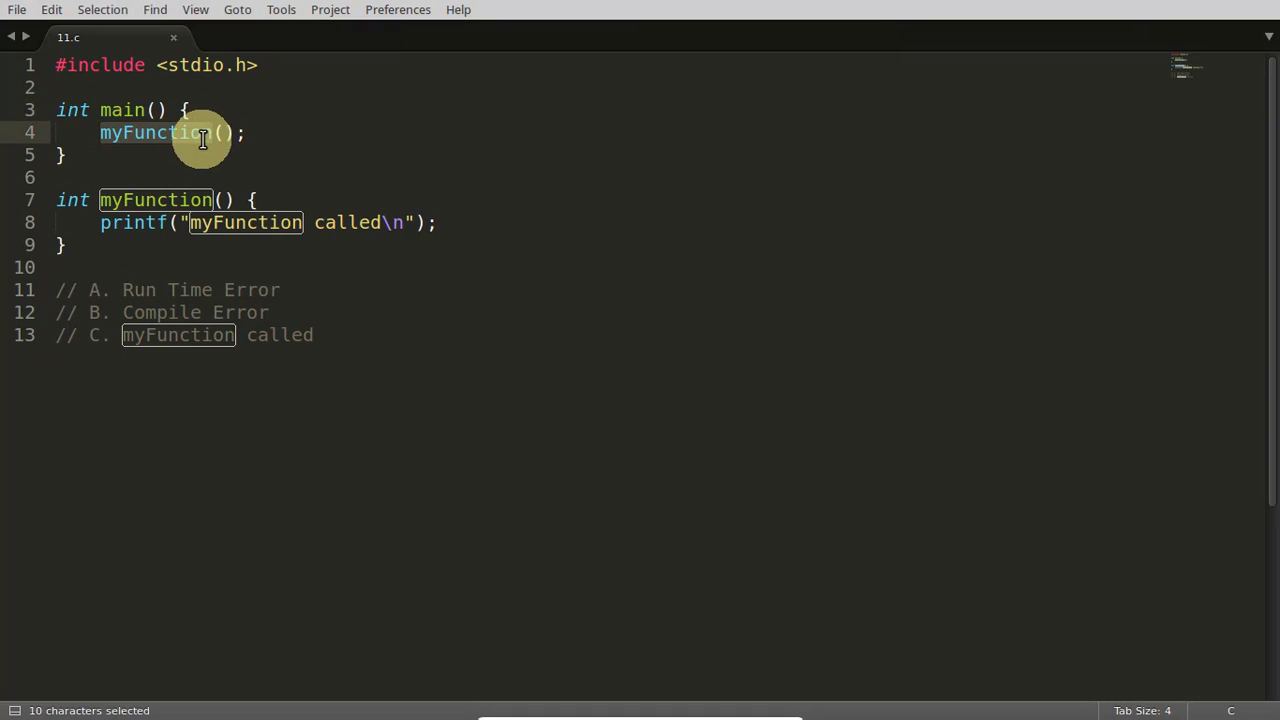
{"action": "mouse_move", "coordinate": [156, 132]}
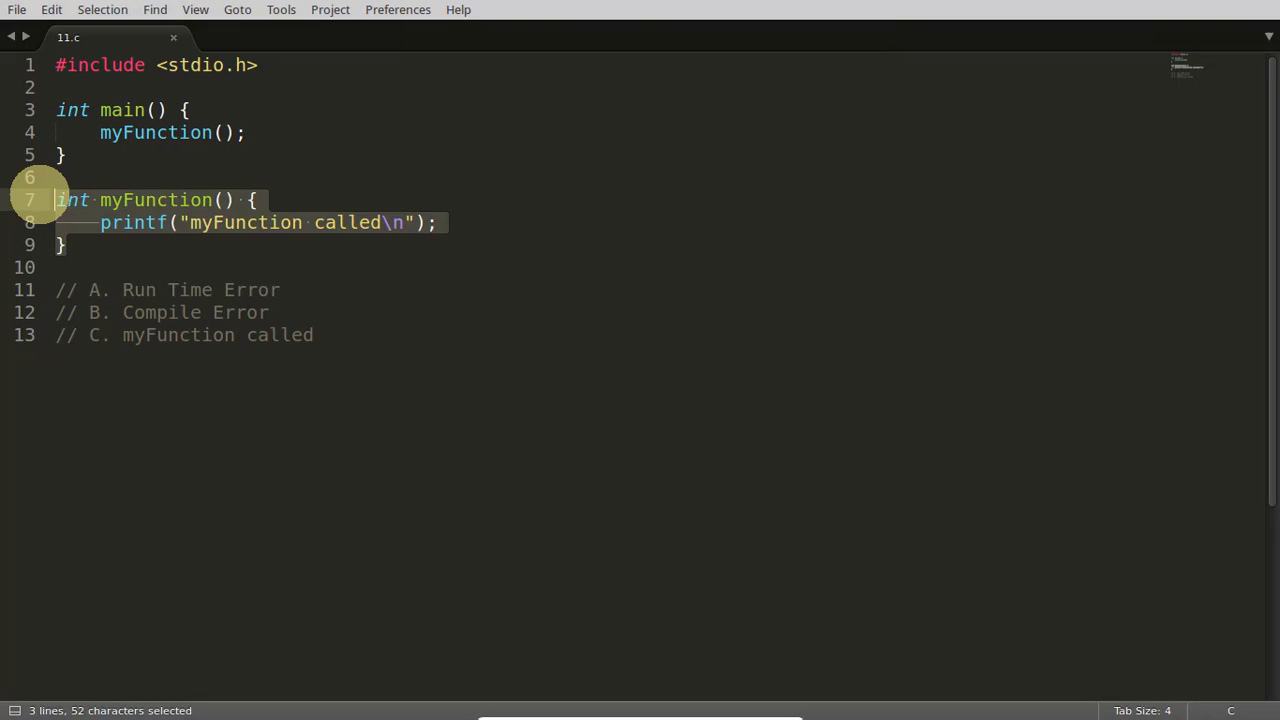
{"action": "key", "text": "ctrl+x"}
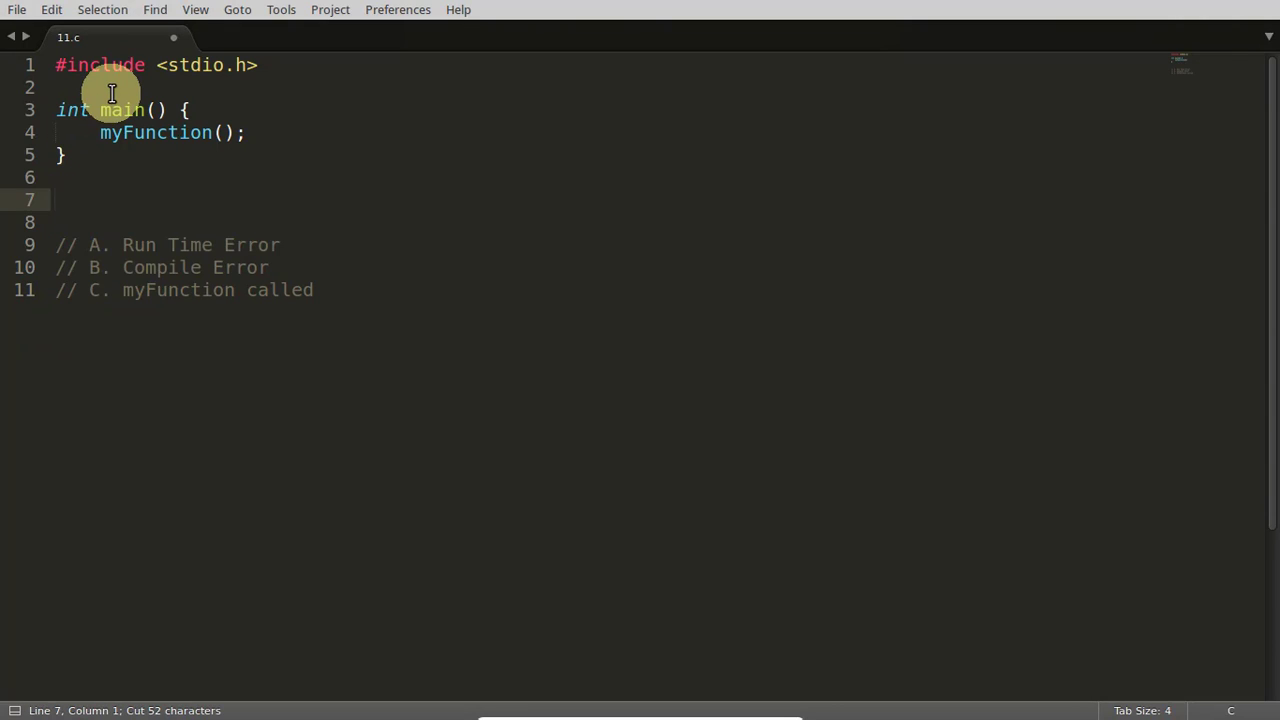
{"action": "key", "text": "ctrl+v"}
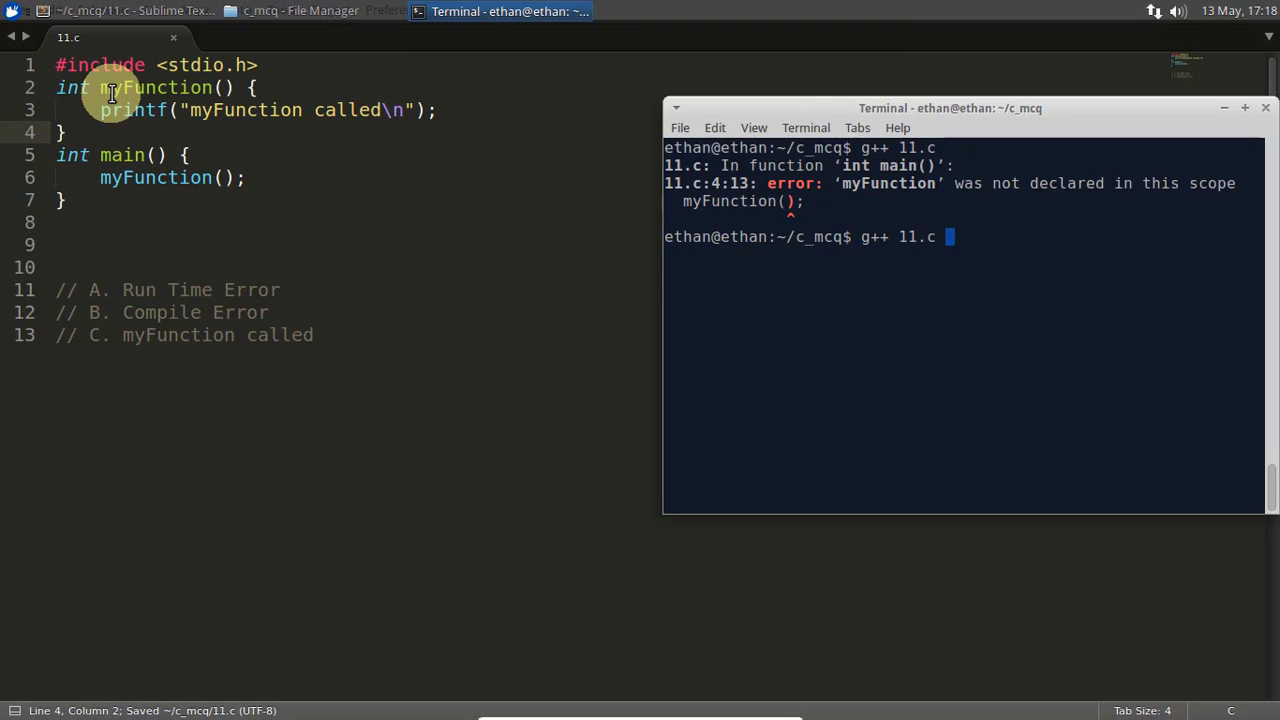
Compile the reordered 11.c cleanly with g++ and run a.out to print 'myFunction called'
{"action": "key", "text": "Return"}
{"action": "type", "text": "./a.out"}
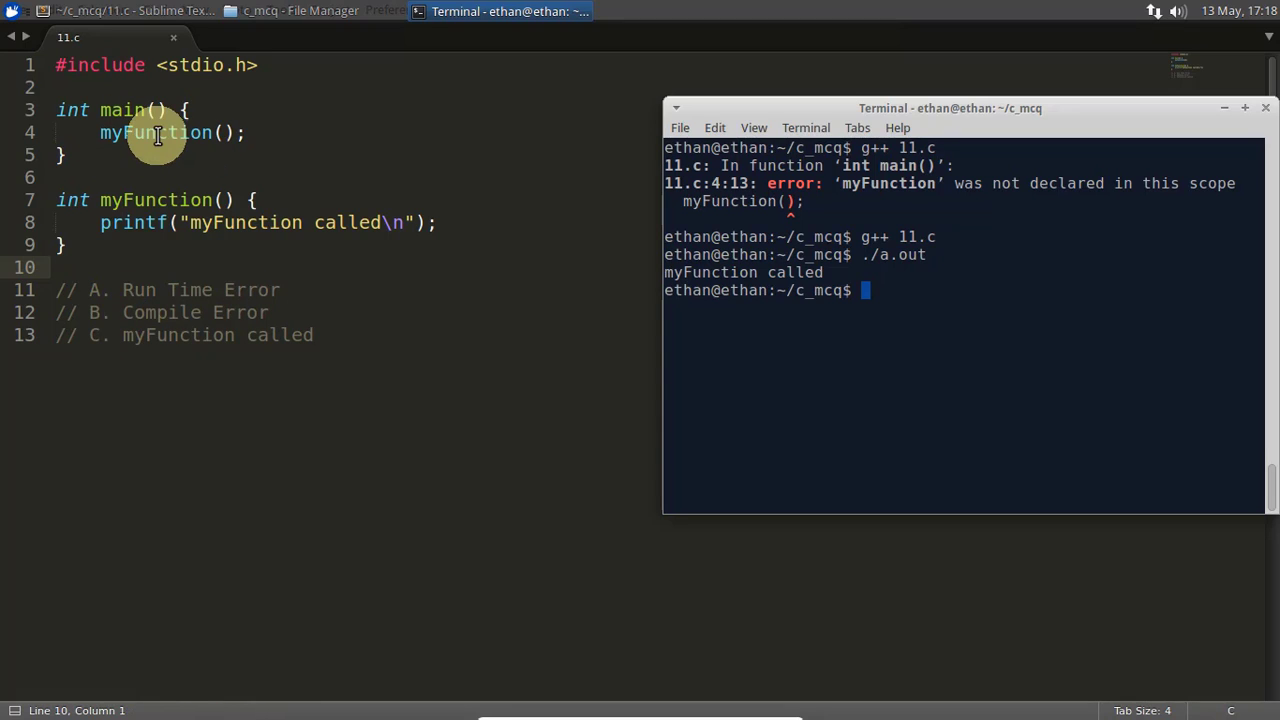
{"action": "mouse_move", "coordinate": [156, 132]}
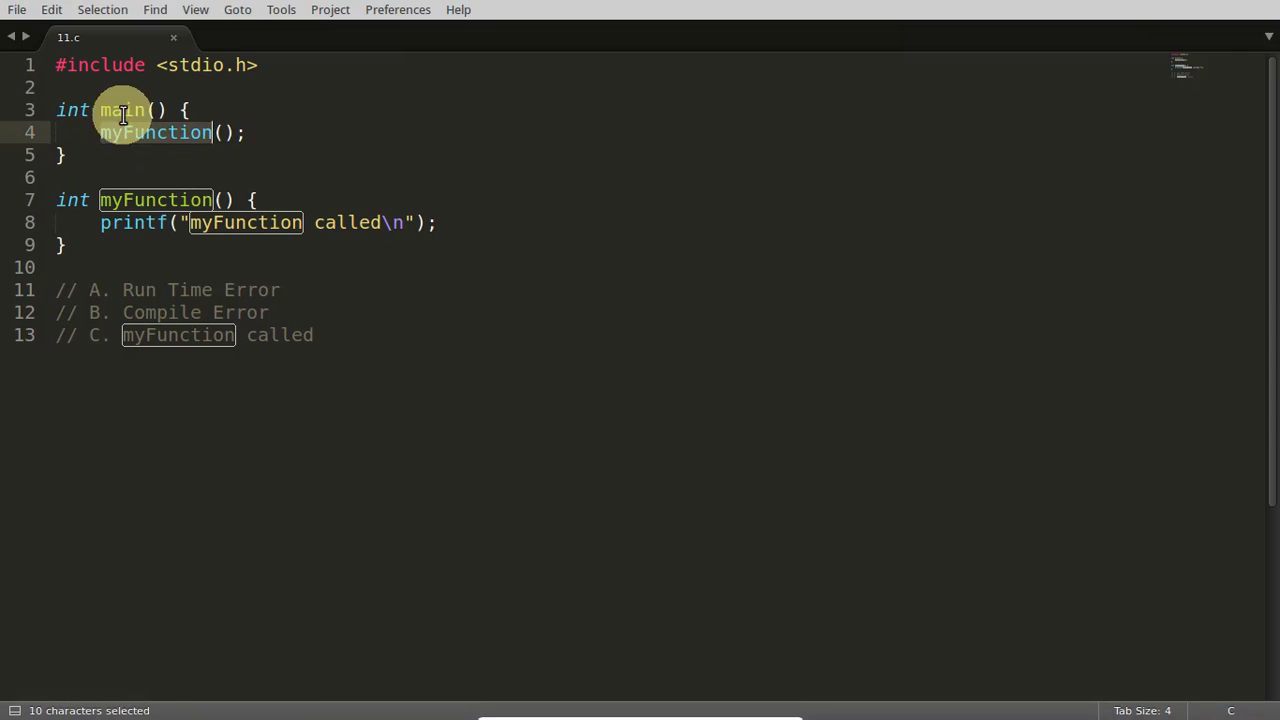
{"action": "left_click", "coordinate": [284, 132]}
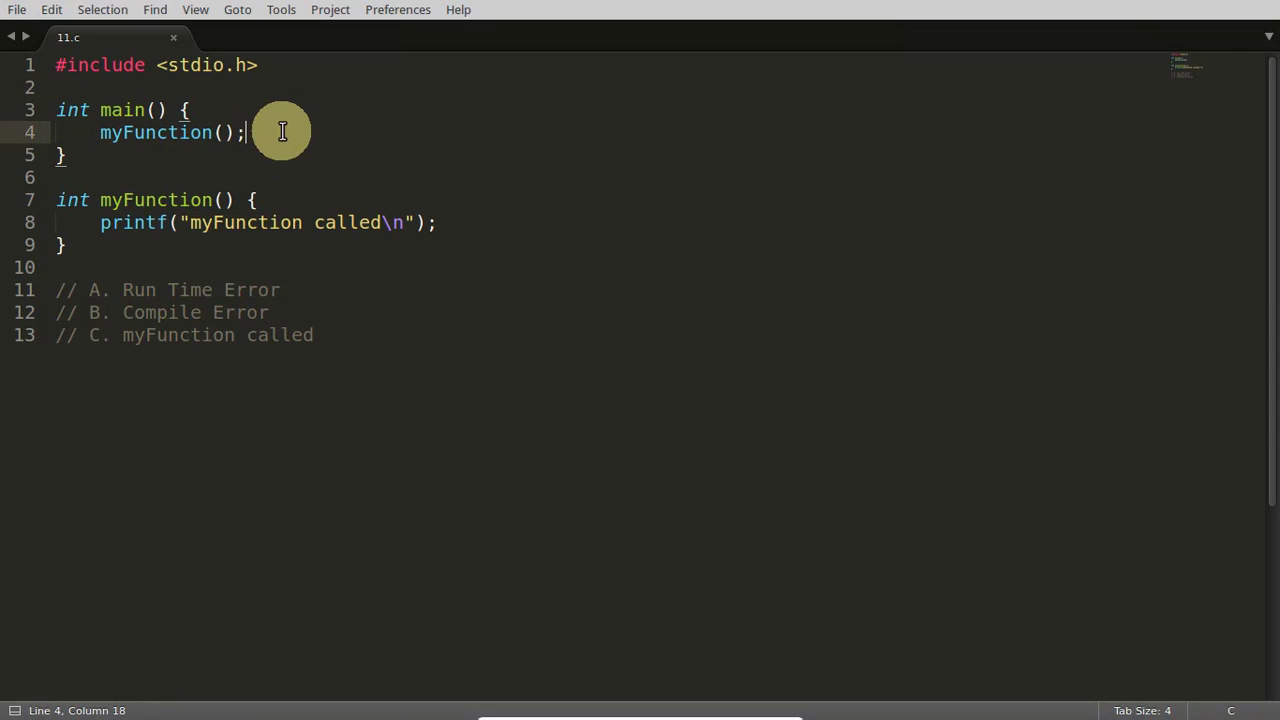